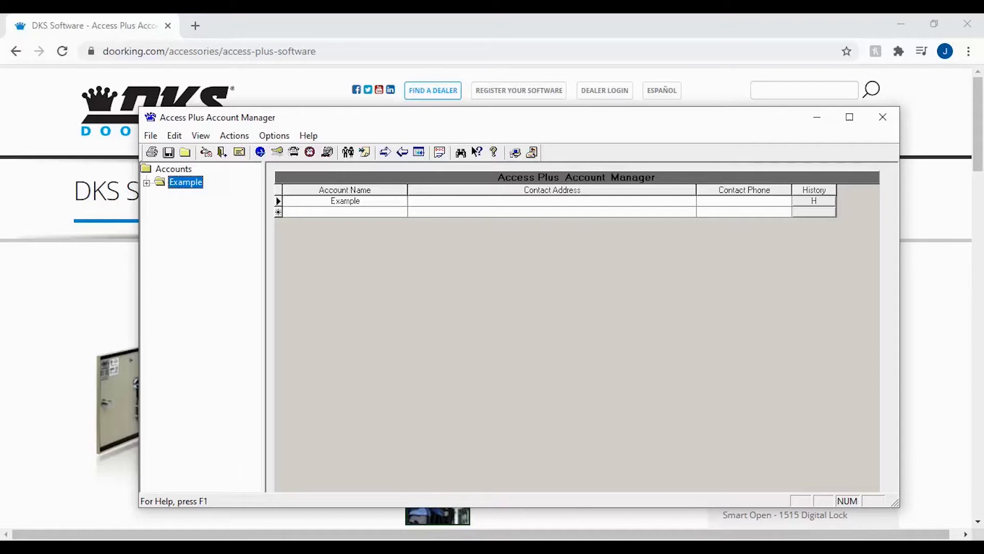
- Focus the Access Plus window and show the Help menu options
left_click(849, 117)
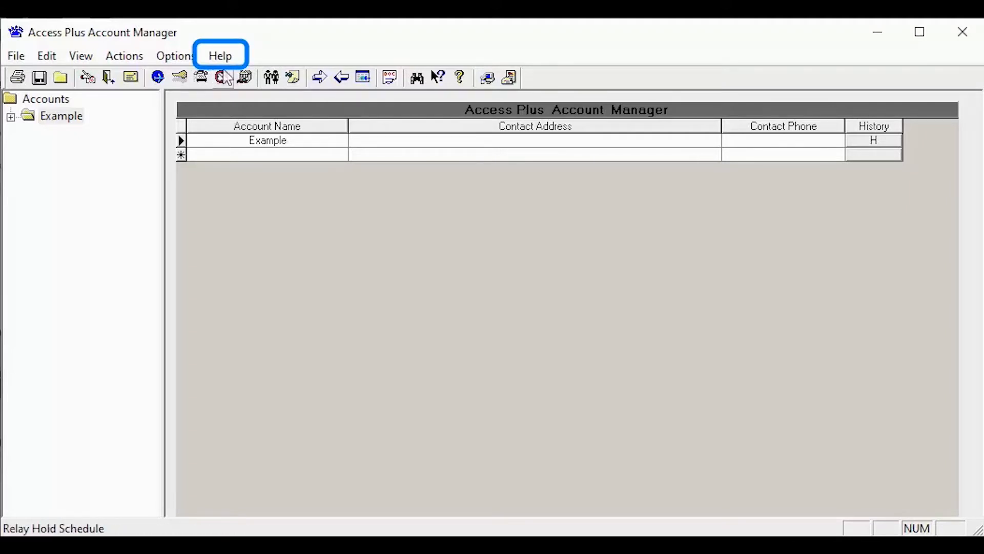
left_click(220, 55)
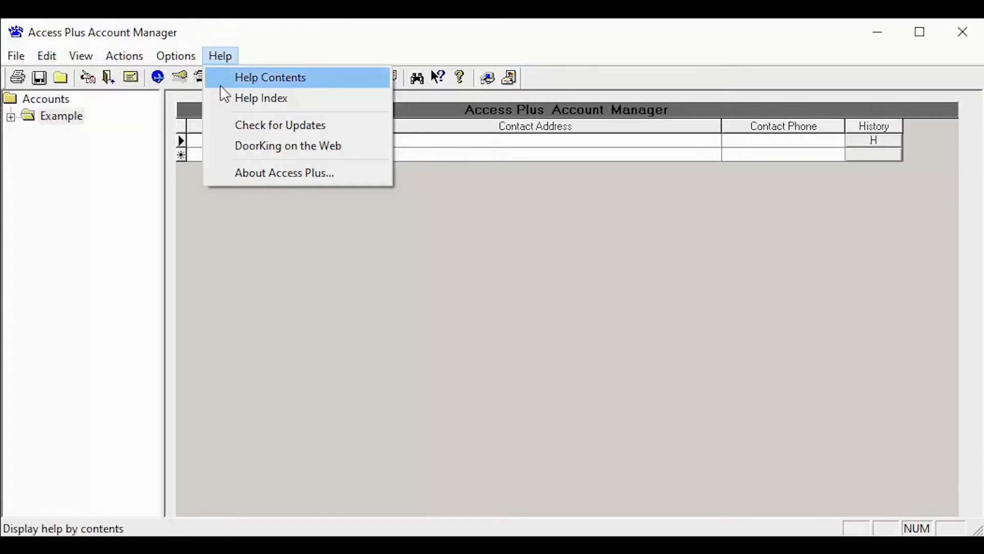
- Run Check for Updates and open the downloaded Update.exe from the Doorking server
left_click(280, 125)
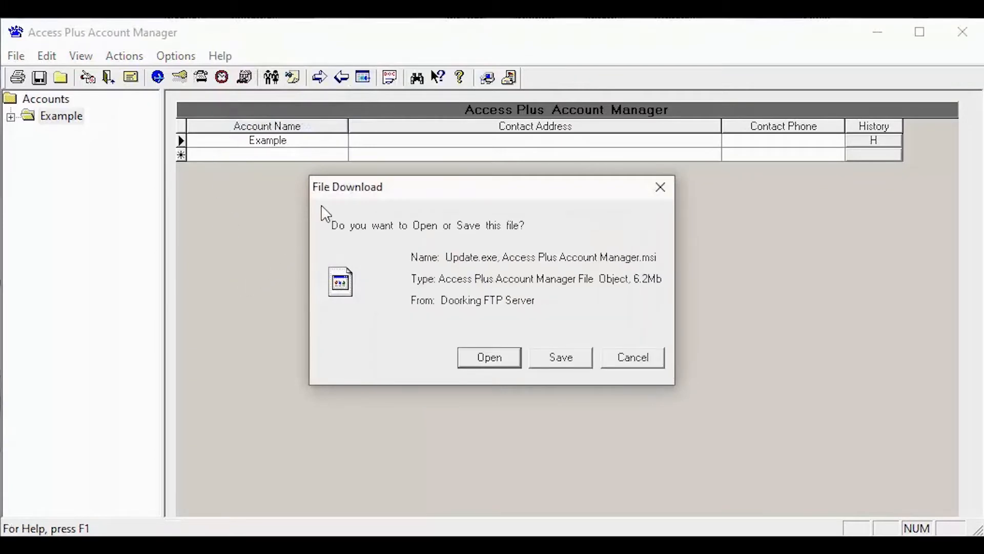
mouse_move(396, 210)
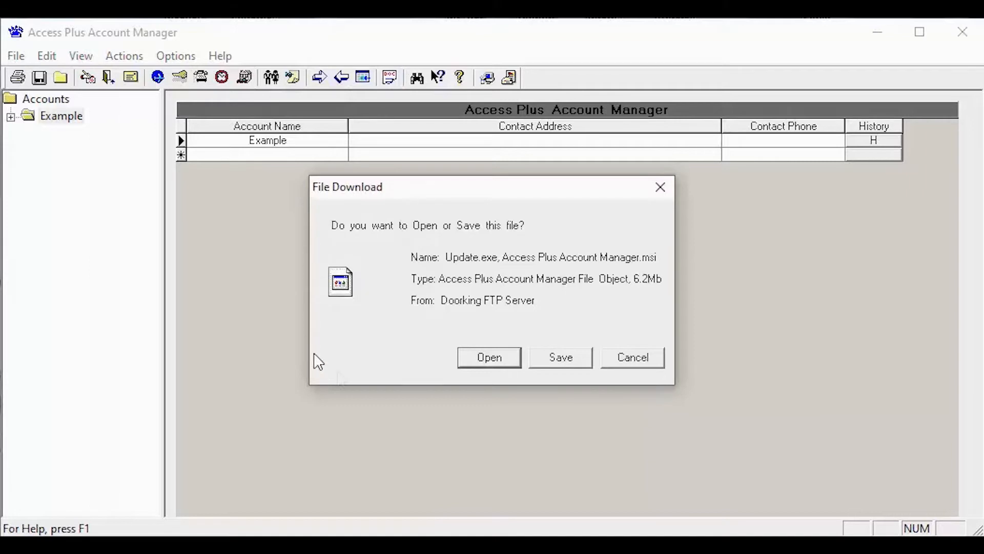
mouse_move(497, 393)
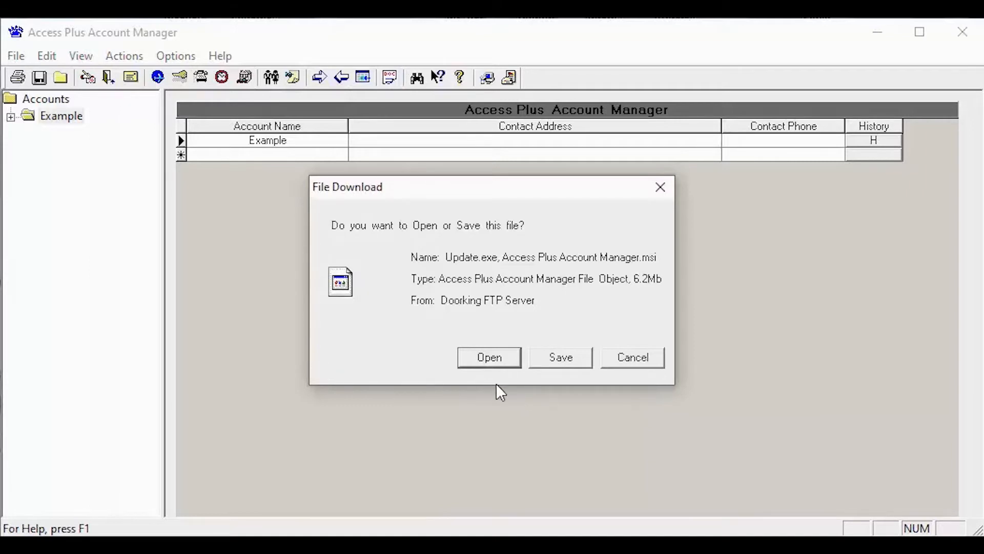
mouse_move(485, 388)
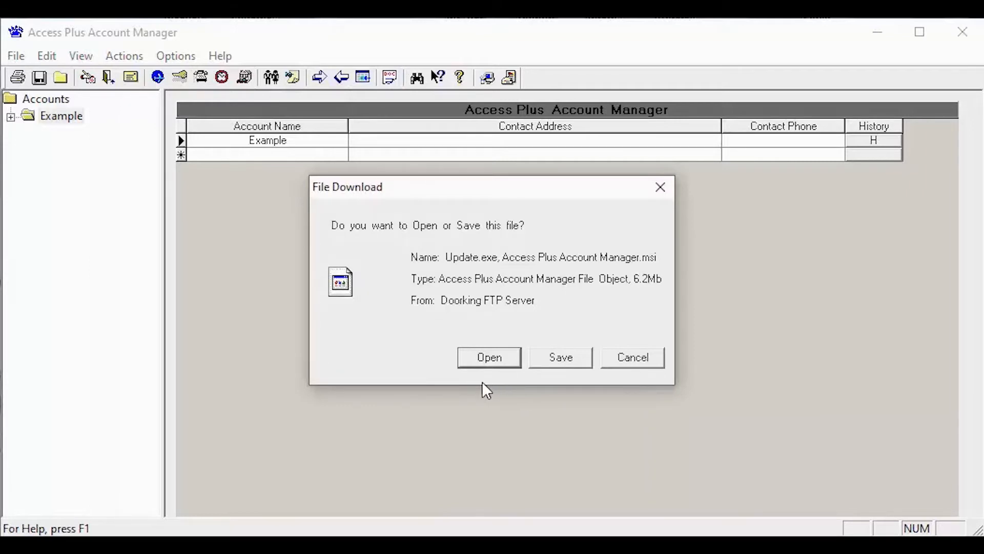
left_click(489, 358)
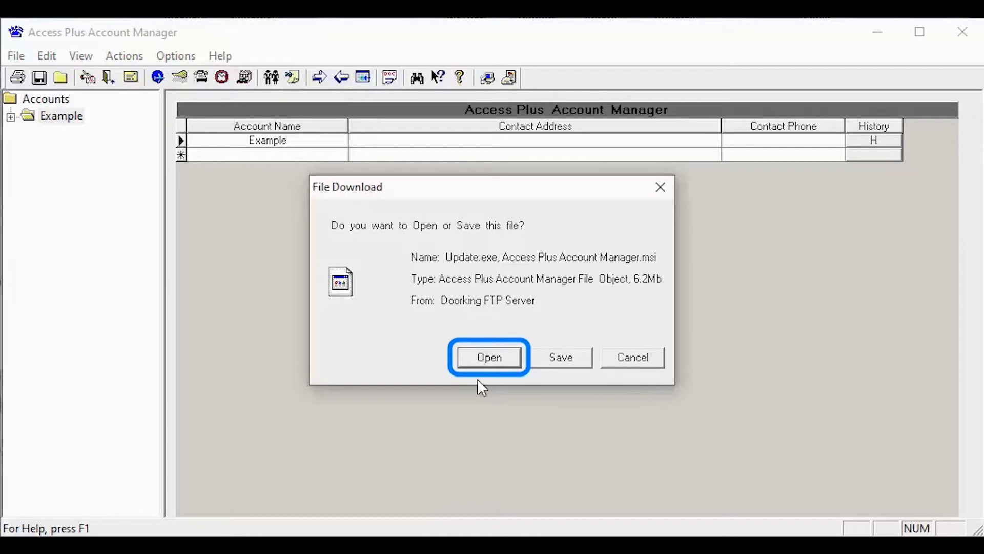
left_click(489, 358)
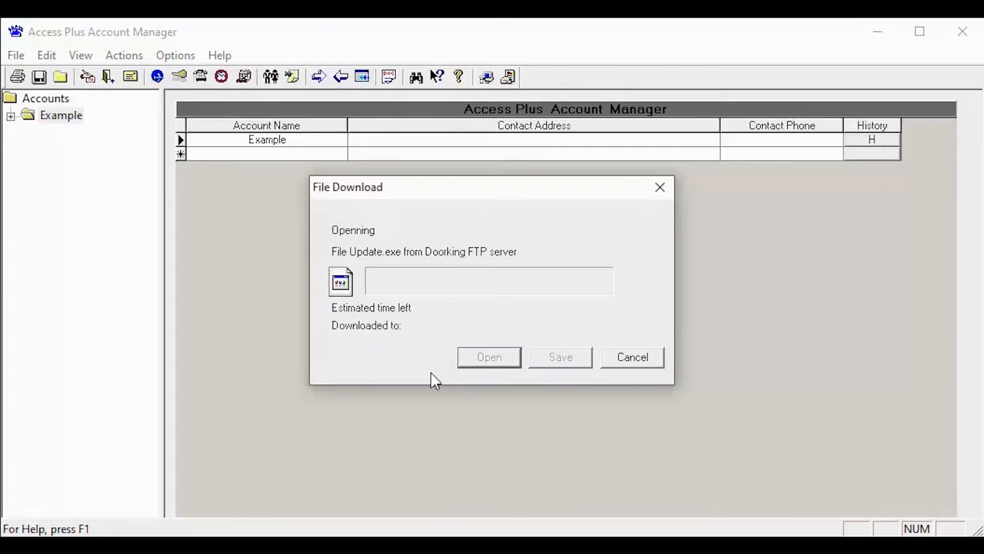
mouse_move(416, 379)
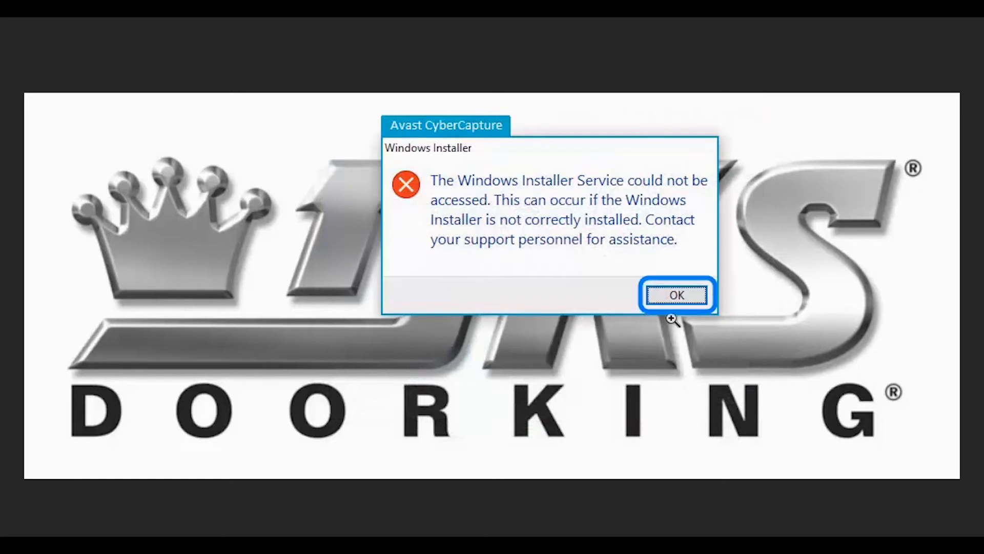
- Acknowledge the Windows Installer service access error with OK
left_click(675, 294)
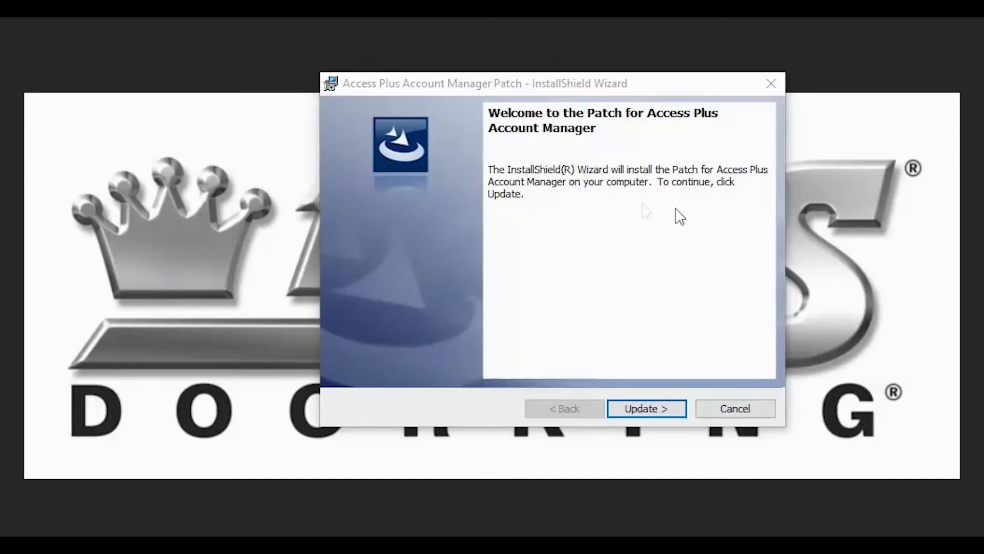
mouse_move(709, 197)
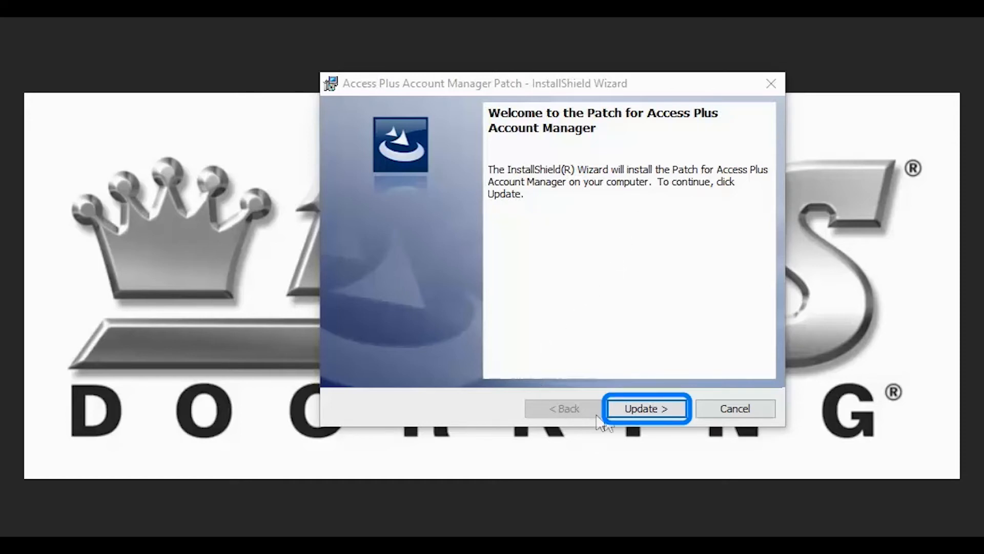
- Launch the patch update from the InstallShield welcome page
left_click(645, 408)
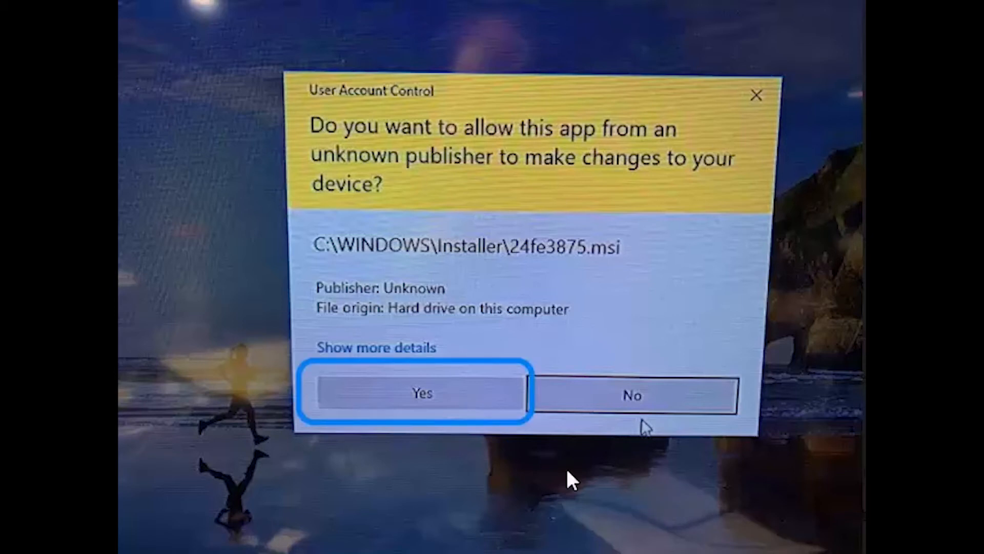
- Approve the UAC prompt and finish the completed InstallShield patch wizard
left_click(418, 393)
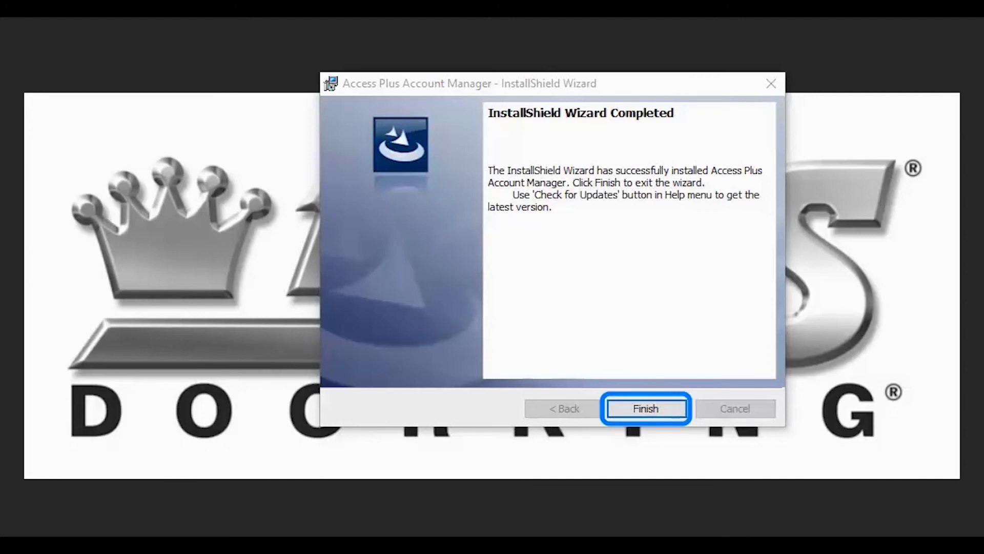
left_click(647, 408)
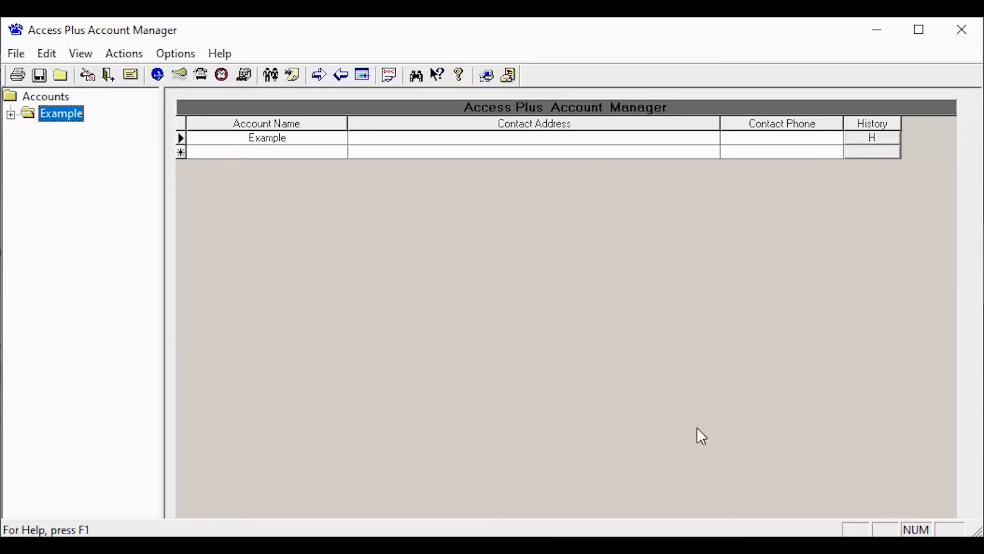
mouse_move(564, 372)
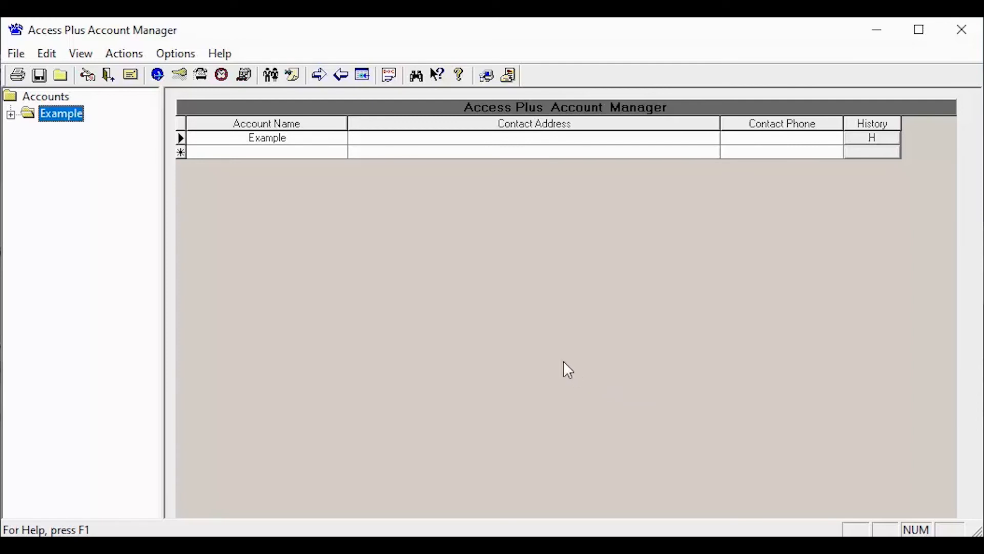
mouse_move(495, 318)
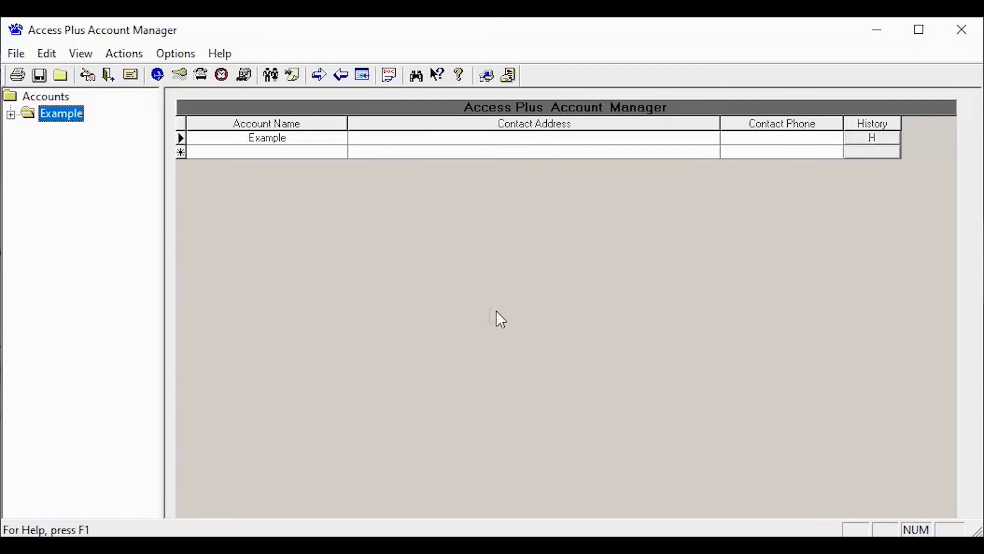
mouse_move(406, 207)
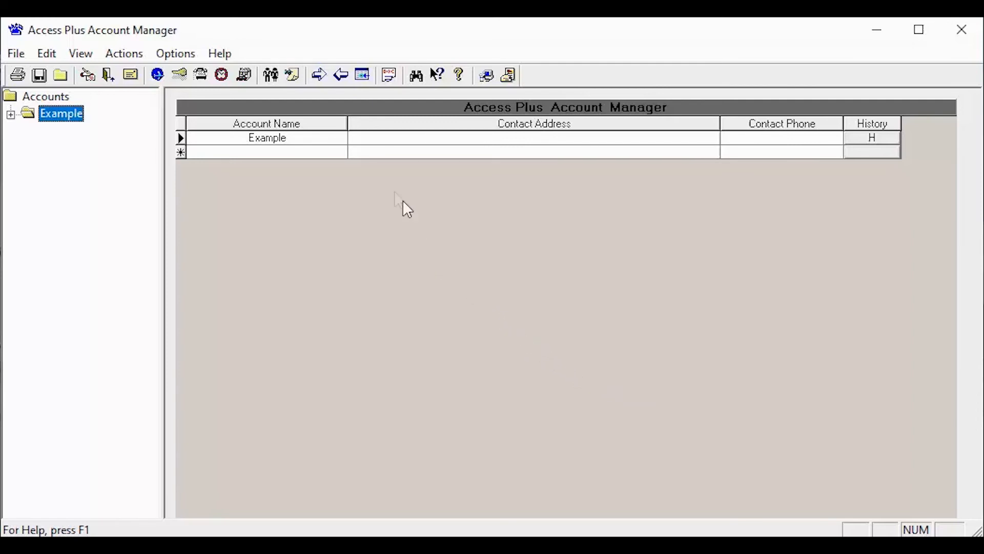
mouse_move(219, 53)
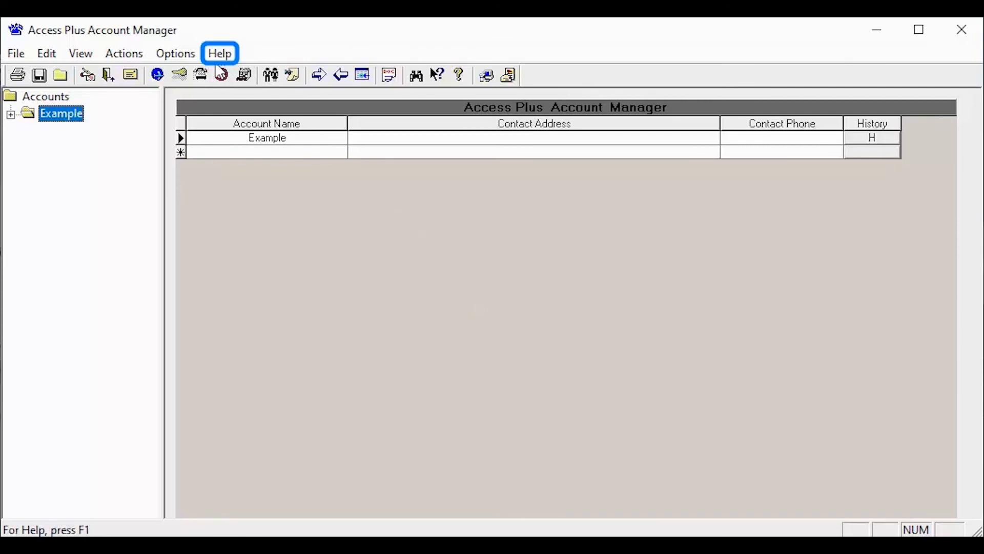
- Re-run Help > Check for Updates and dismiss the 'latest version installed' message
left_click(220, 53)
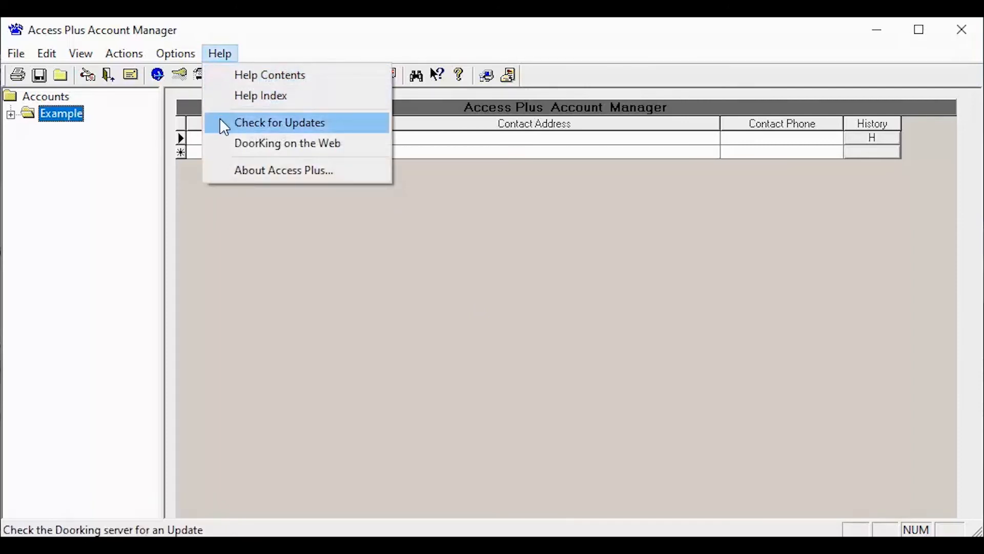
left_click(280, 122)
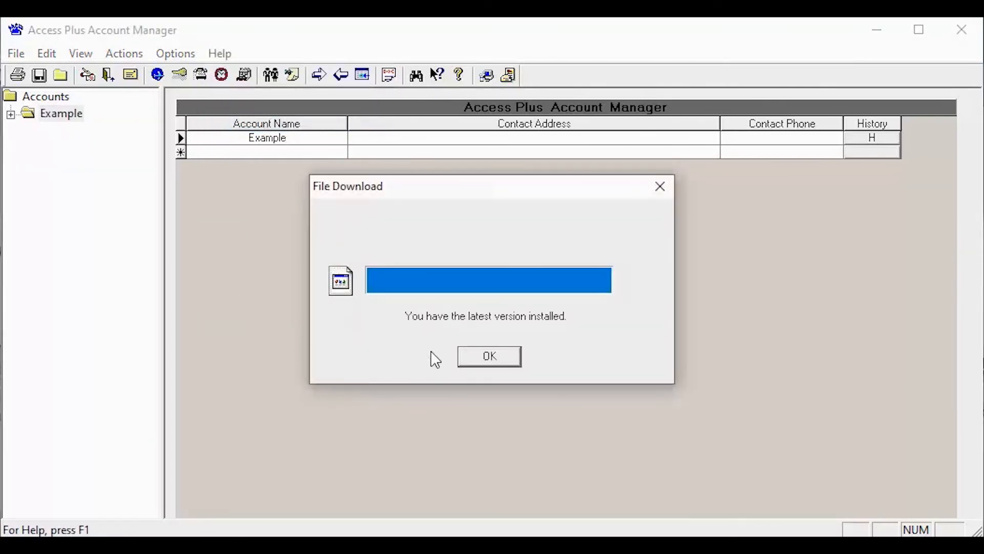
left_click(489, 356)
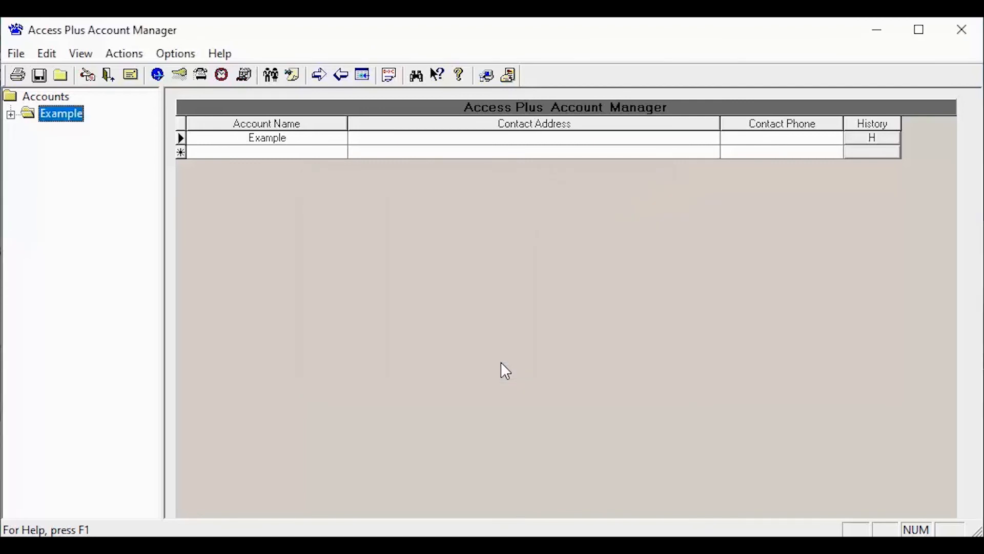